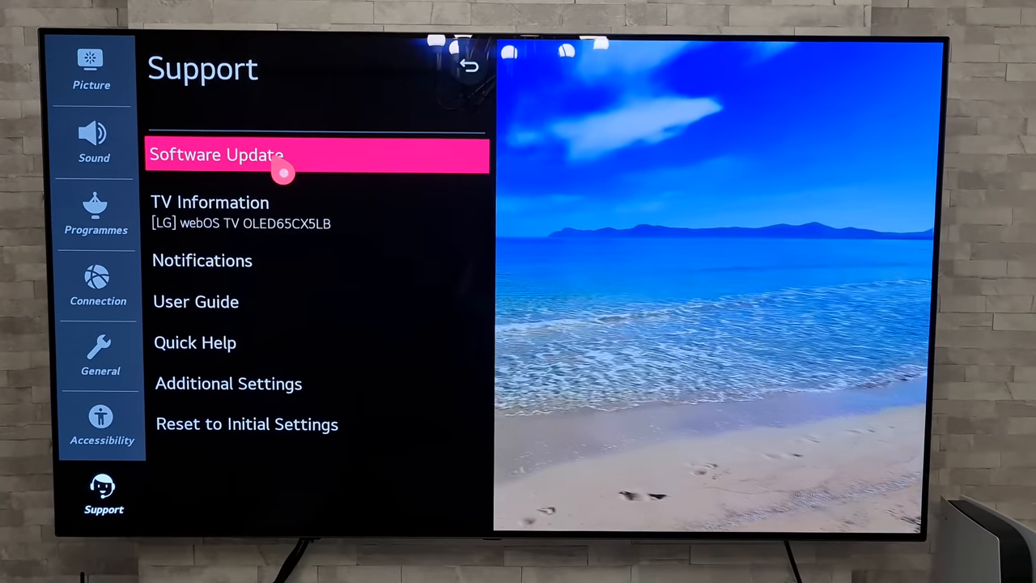
- Open Support > Software Update to check version 03.21.16 and the automatic updates toggle (off)
click(216, 155)
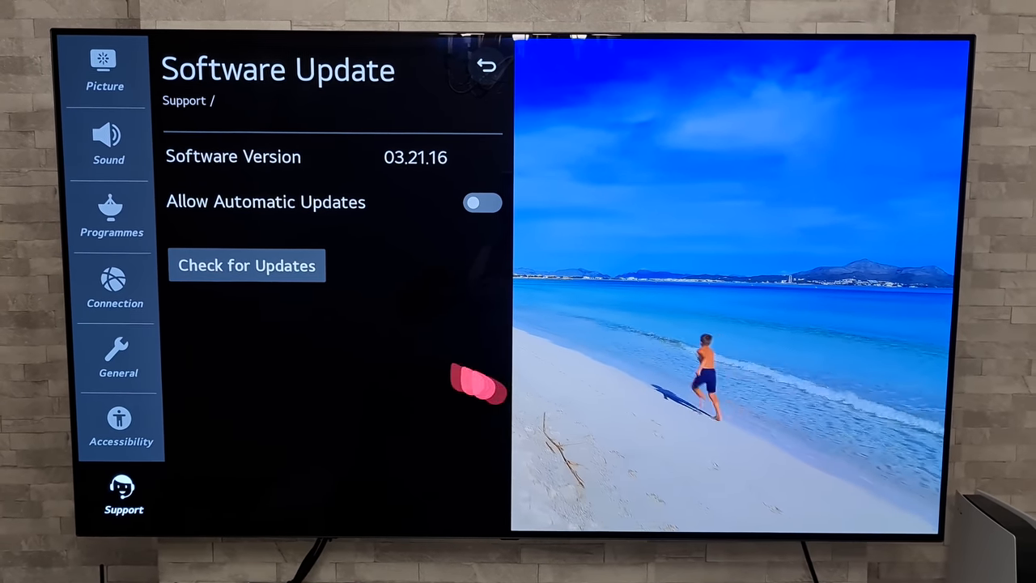
click(117, 356)
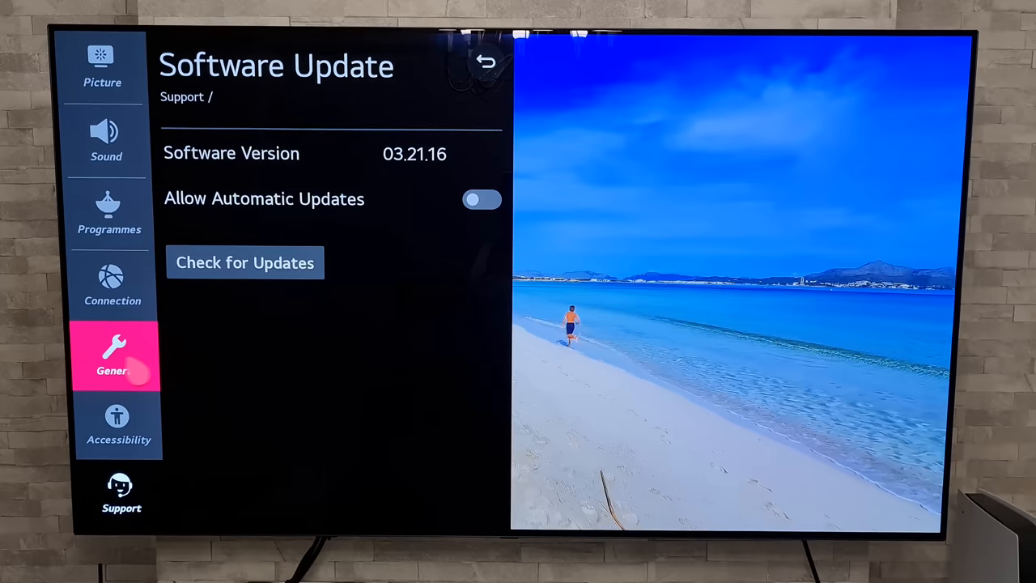
click(121, 492)
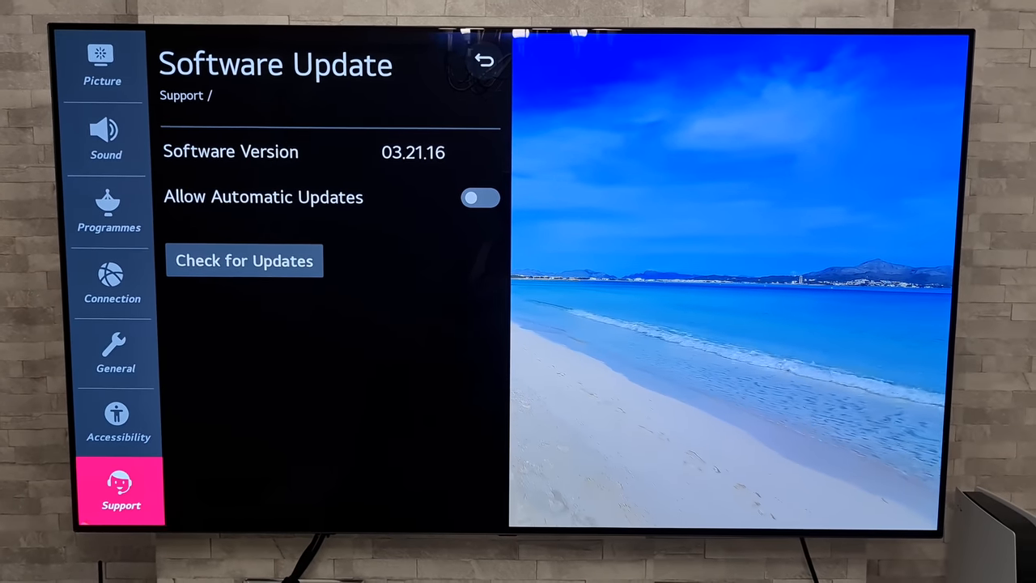